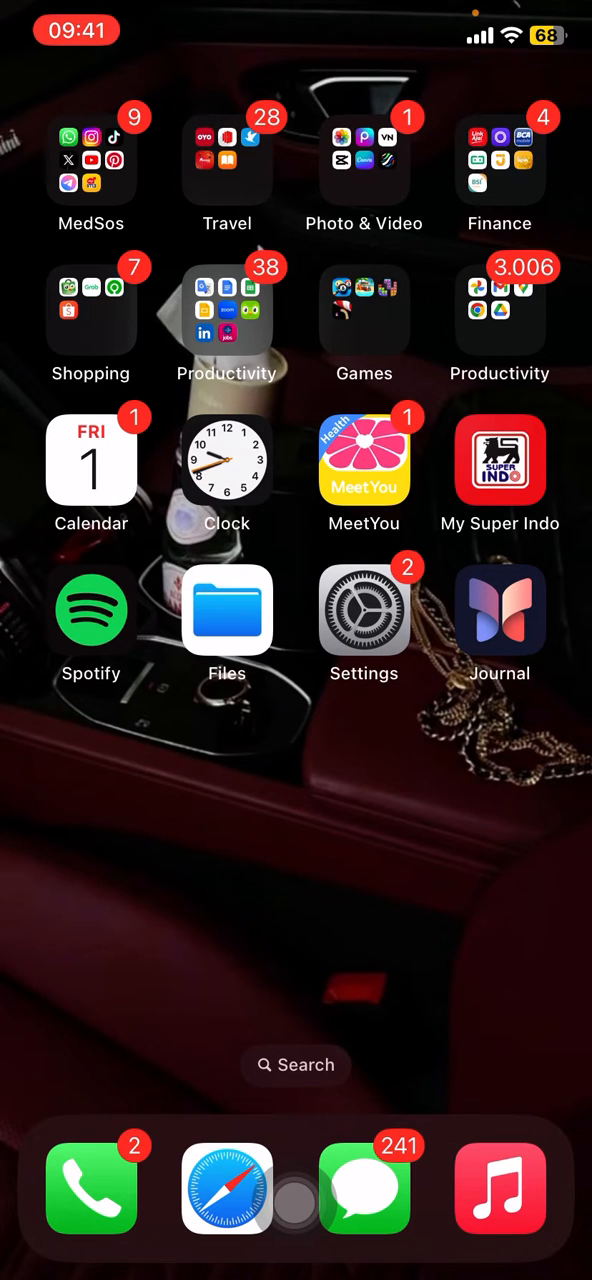
Delete the pinned 'Thank you for applying' note by swiping left and trashing it
scroll(left, 3)
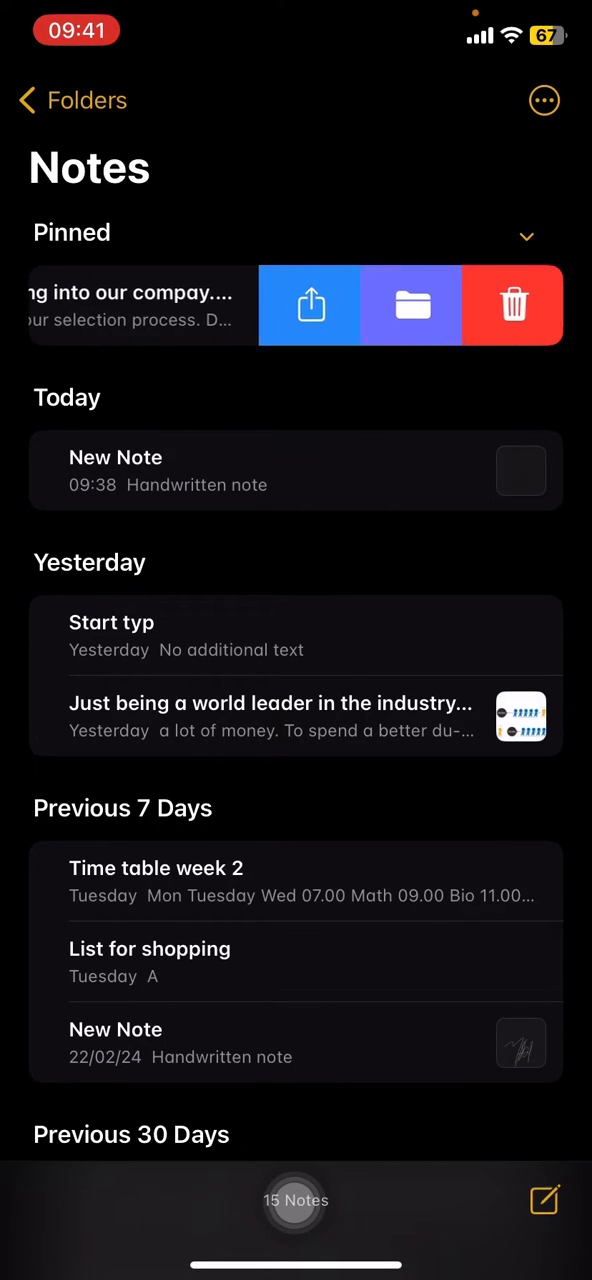
click(514, 304)
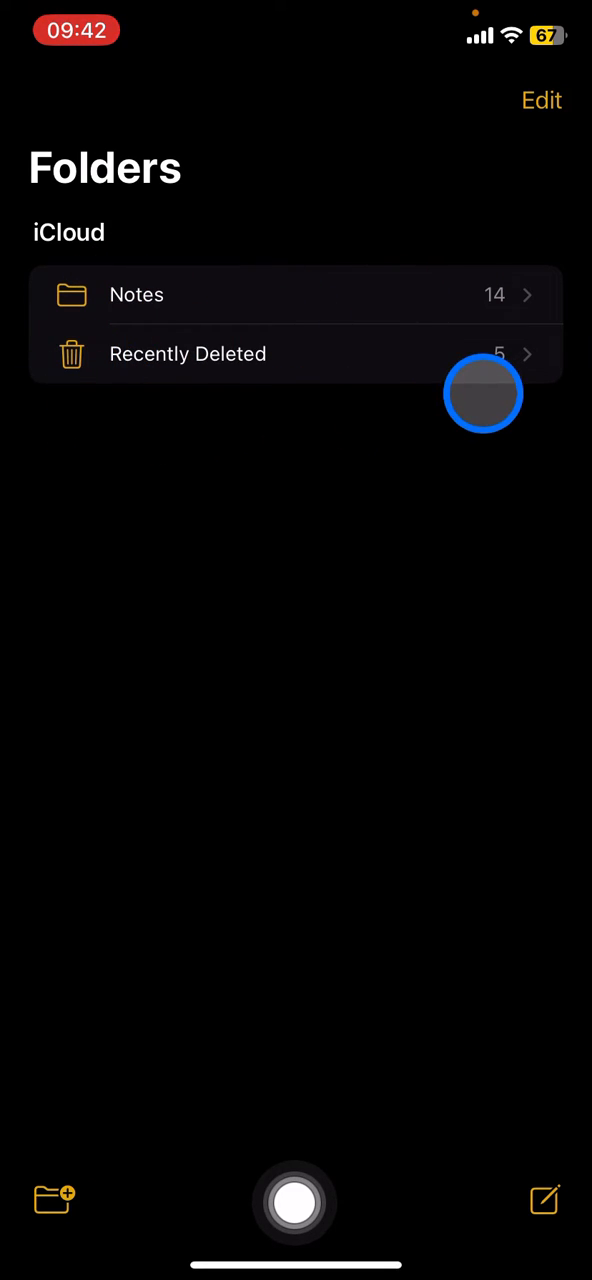
mouse_move(284, 364)
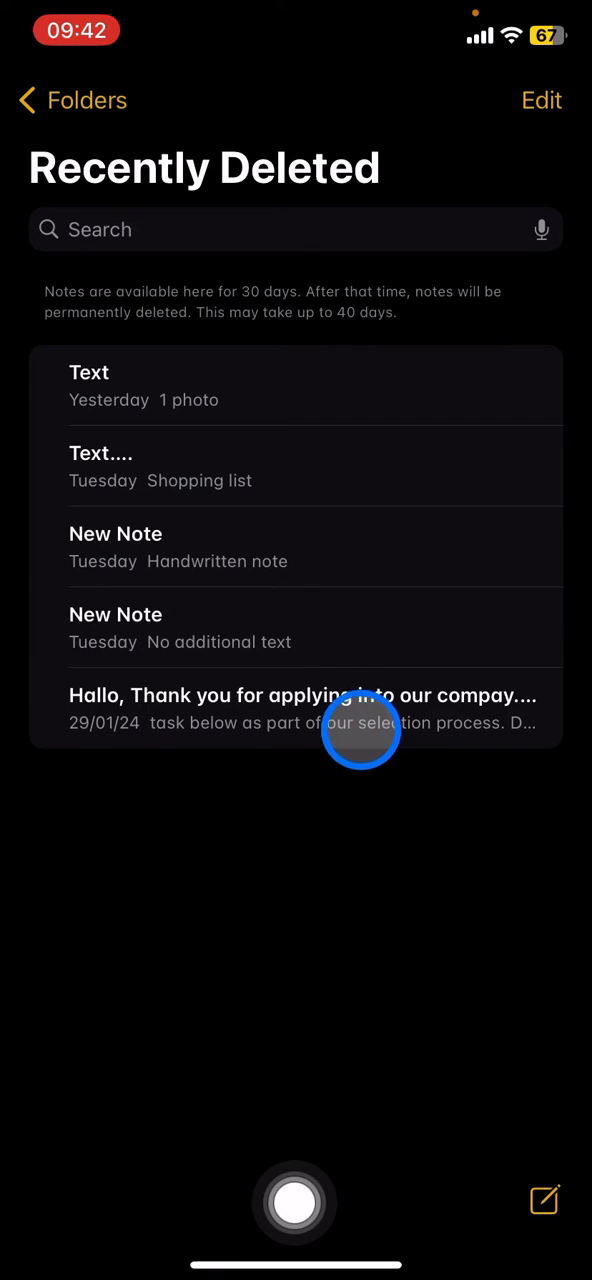
click(300, 708)
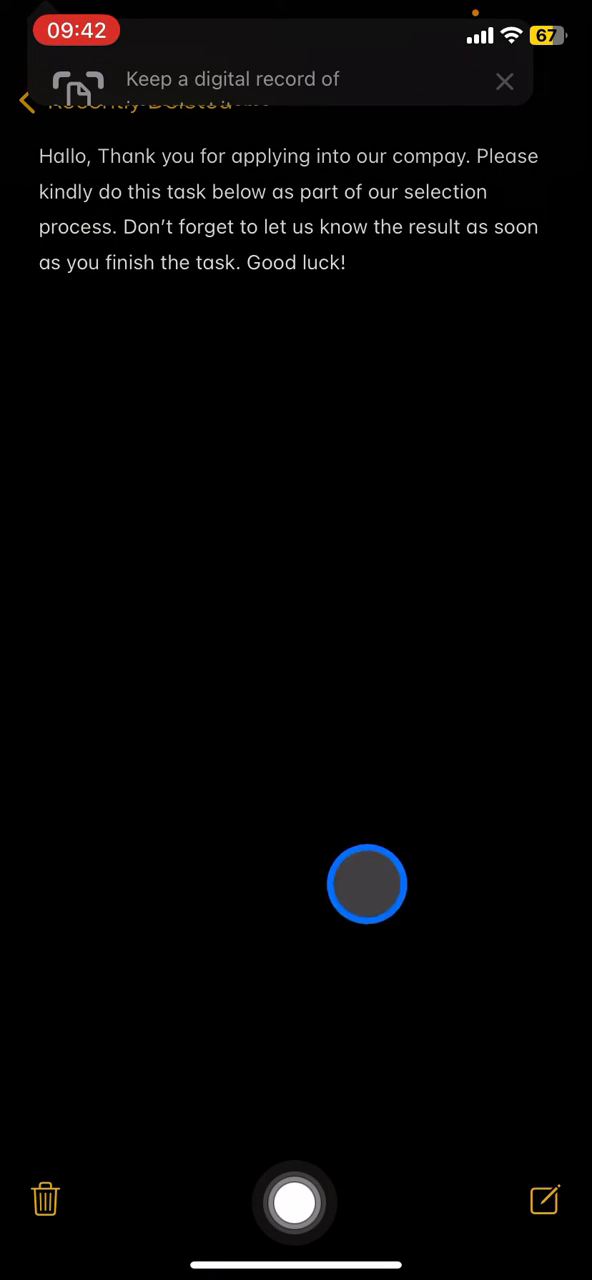
drag(368, 884, 528, 110)
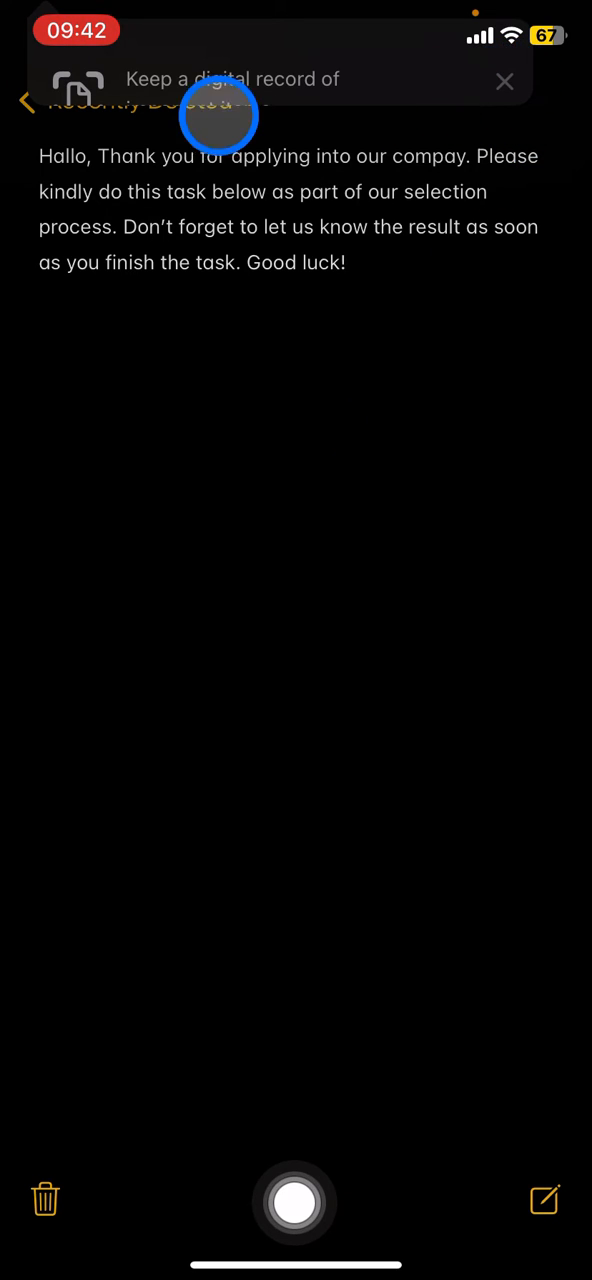
click(28, 100)
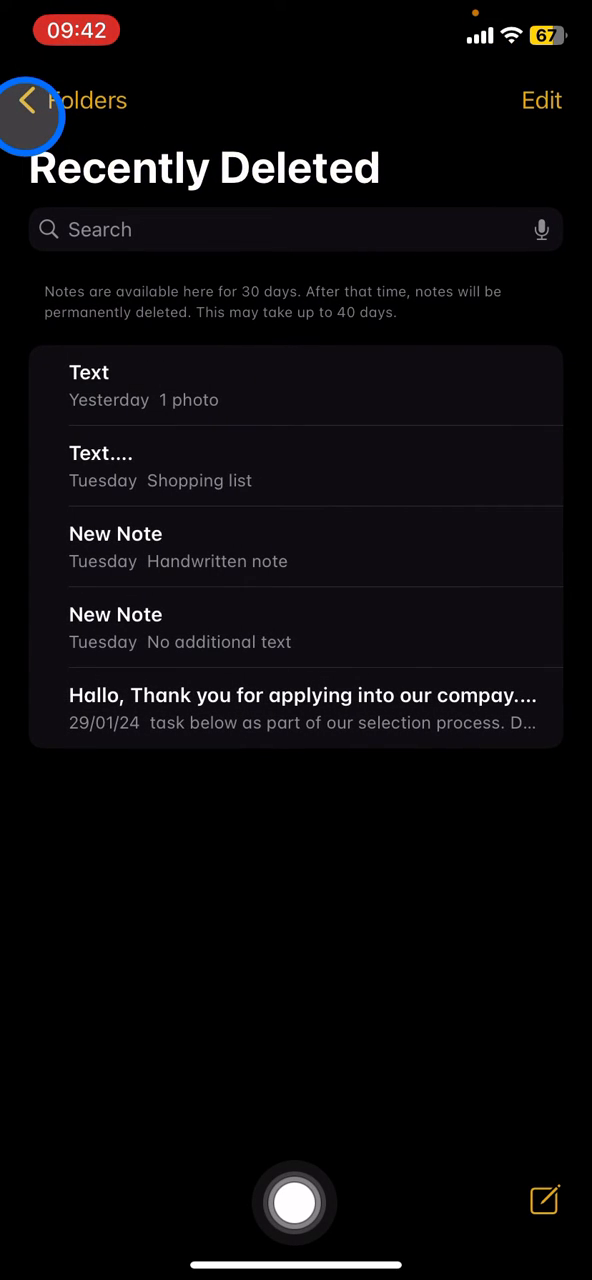
In Recently Deleted, enter Edit mode and select the 'Hallo, Thank you for applying' note
click(542, 100)
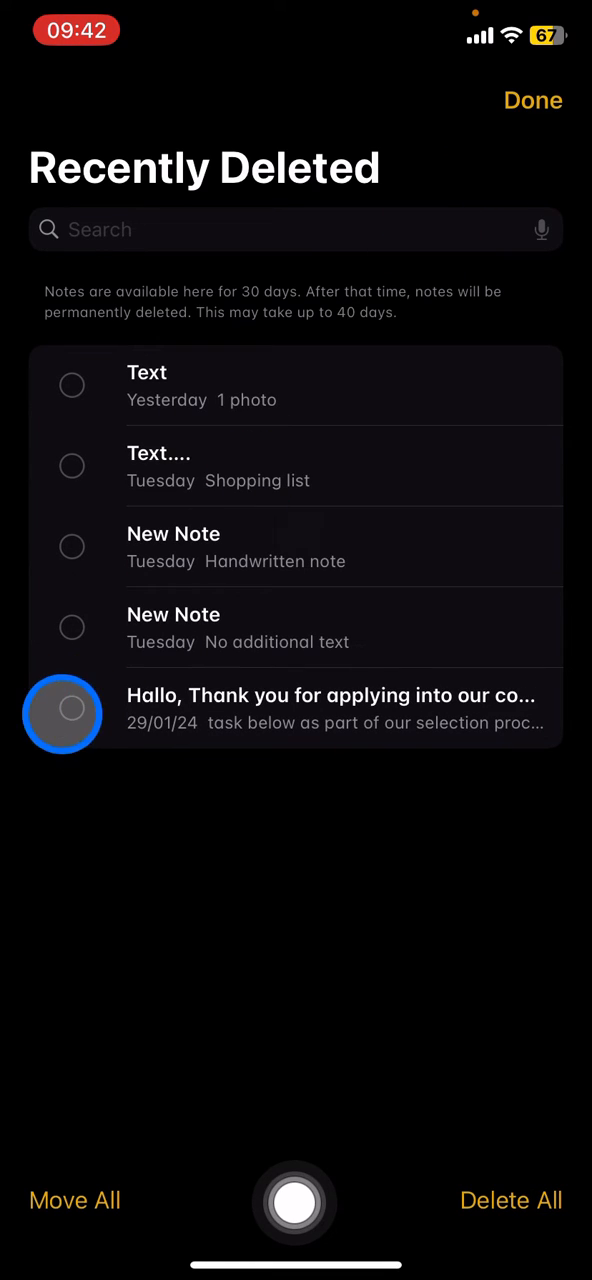
click(72, 708)
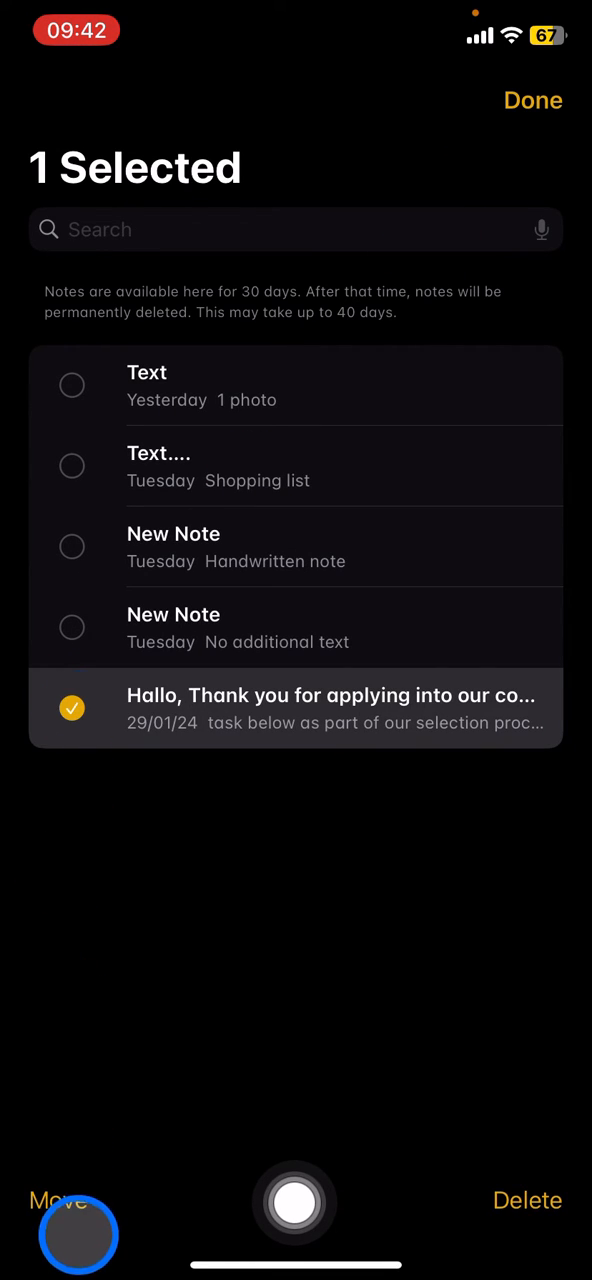